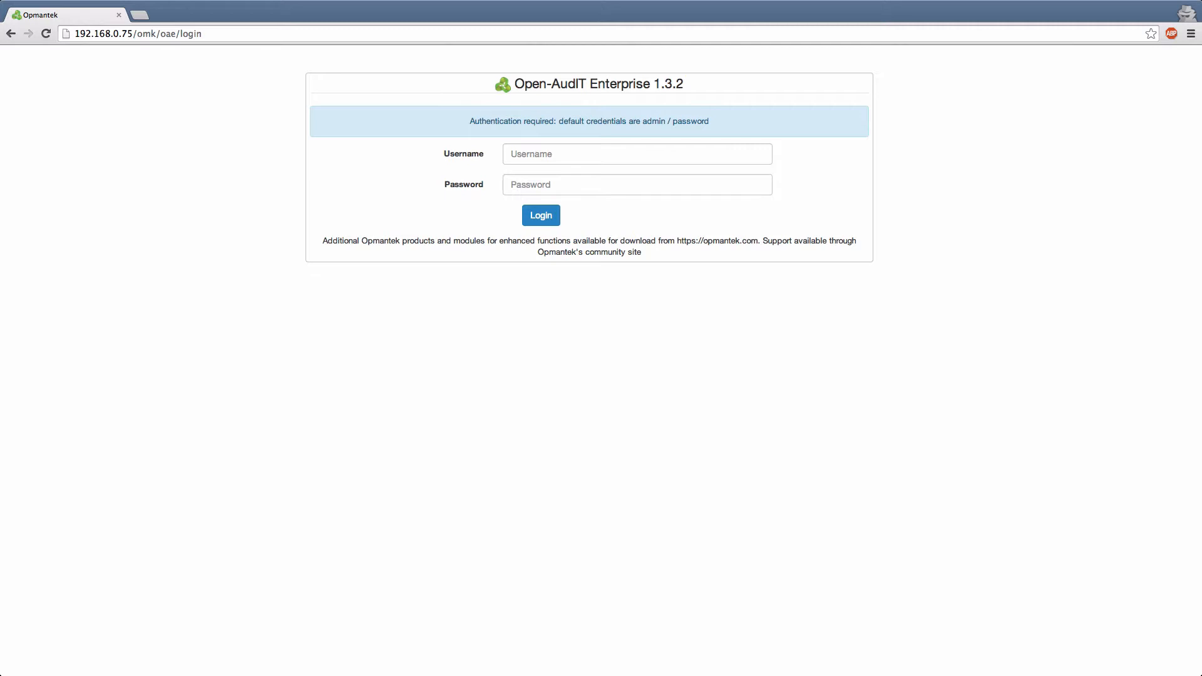
mouse_move(998, 208)
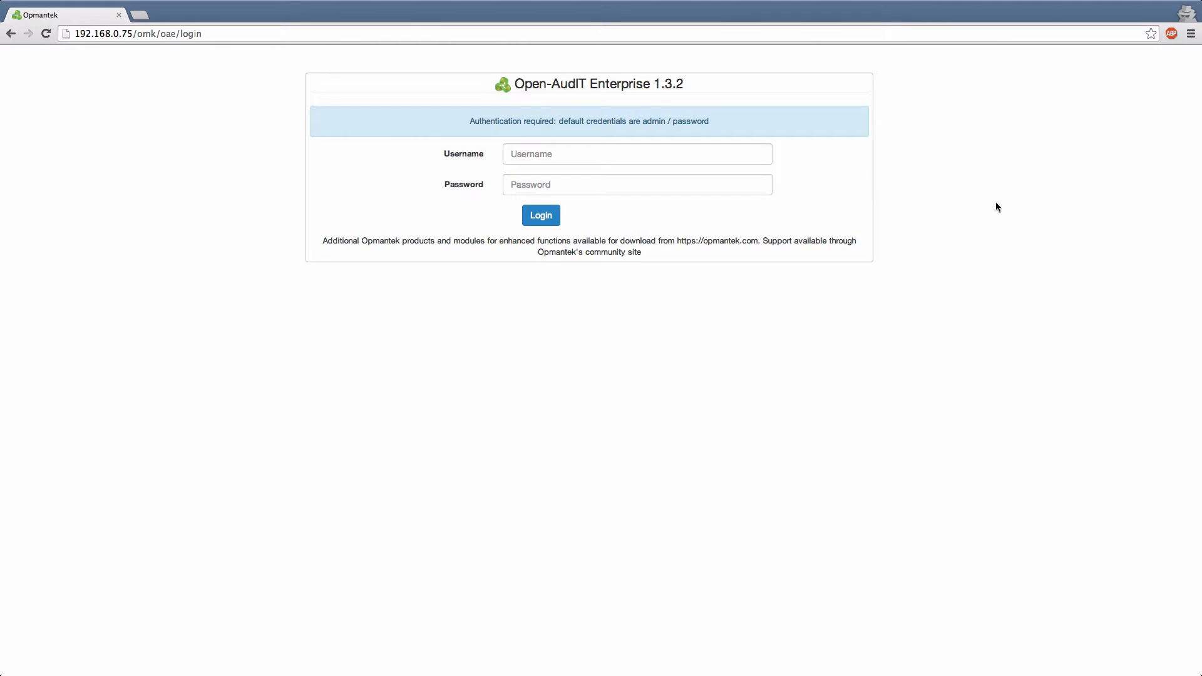
Step: Enter 'admin' as the username and its password on the login form
left_click(637, 154)
type("admin")
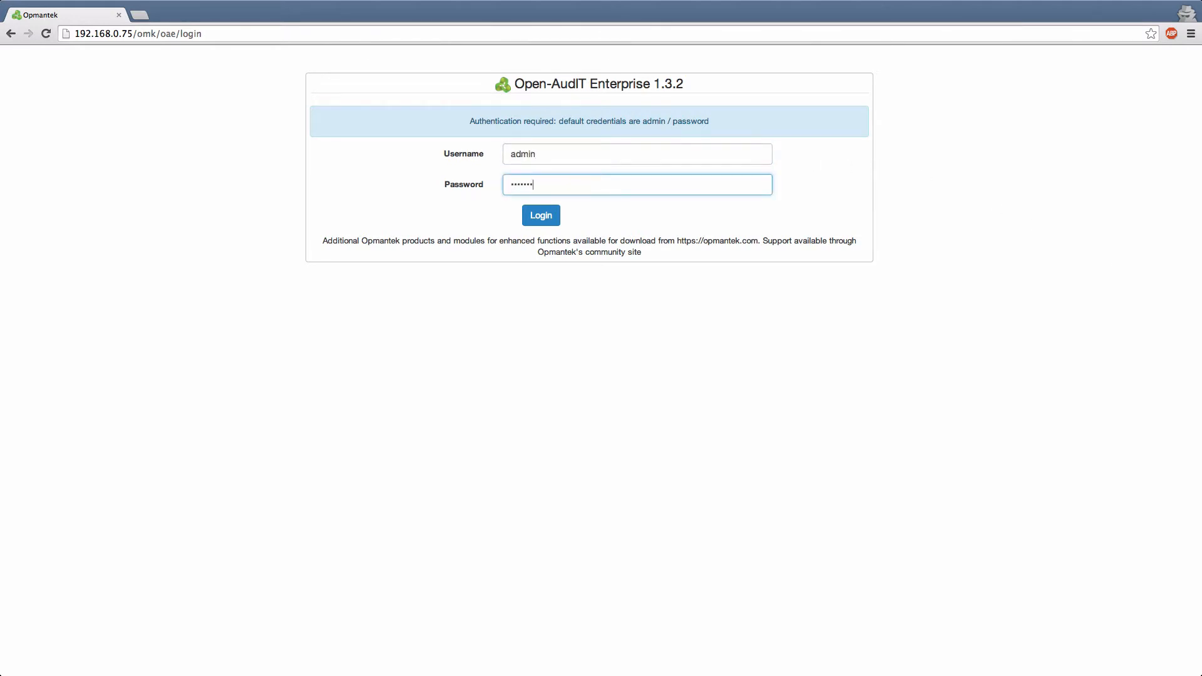
Step: Sign in as admin to reach the device and software discovery dashboard
left_click(540, 215)
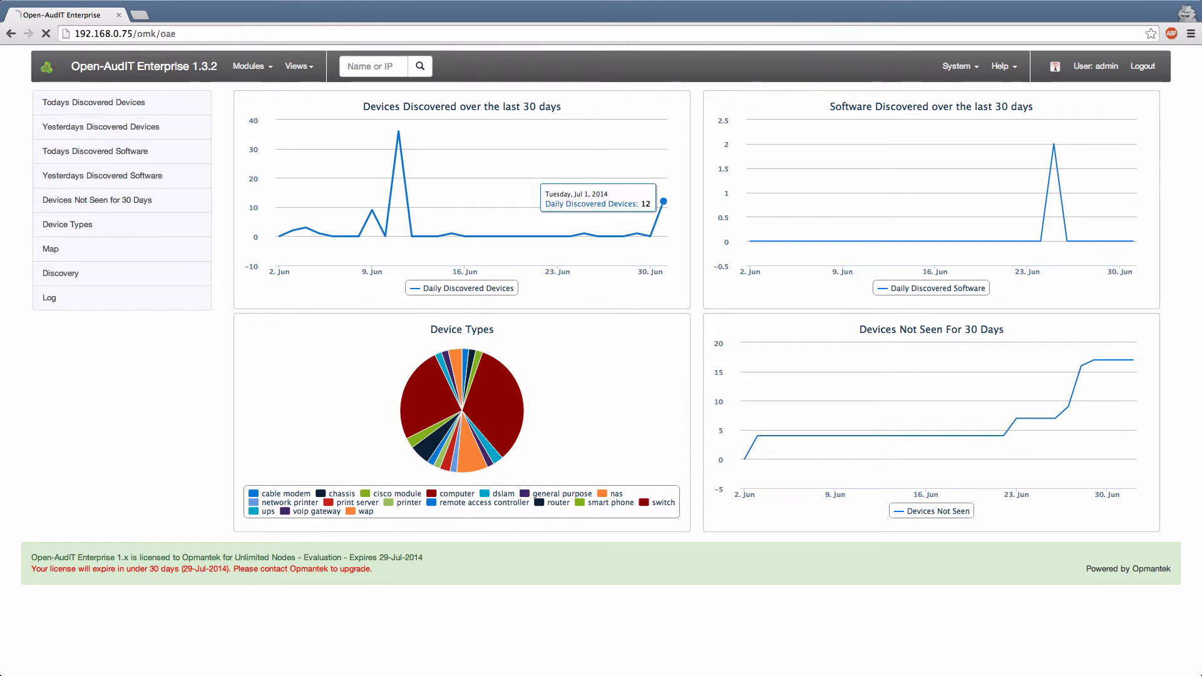
Step: Open the 2014-07-01 Devices Discovered report and show 25 records per page
left_click(663, 202)
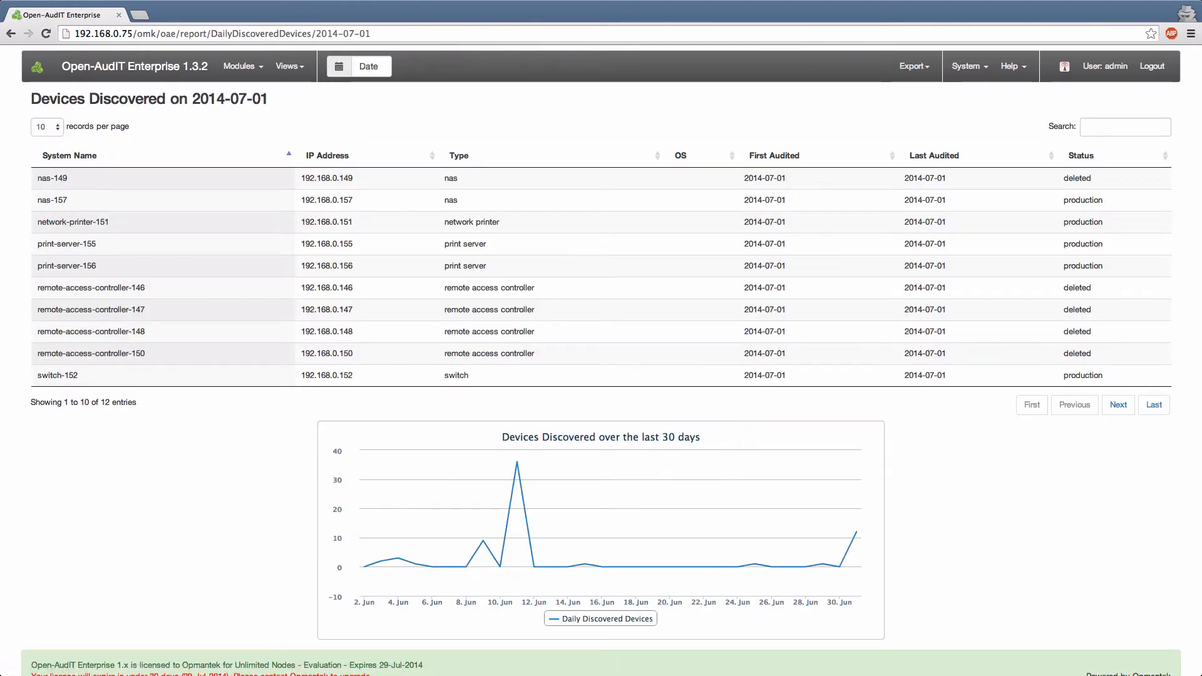
left_click(44, 127)
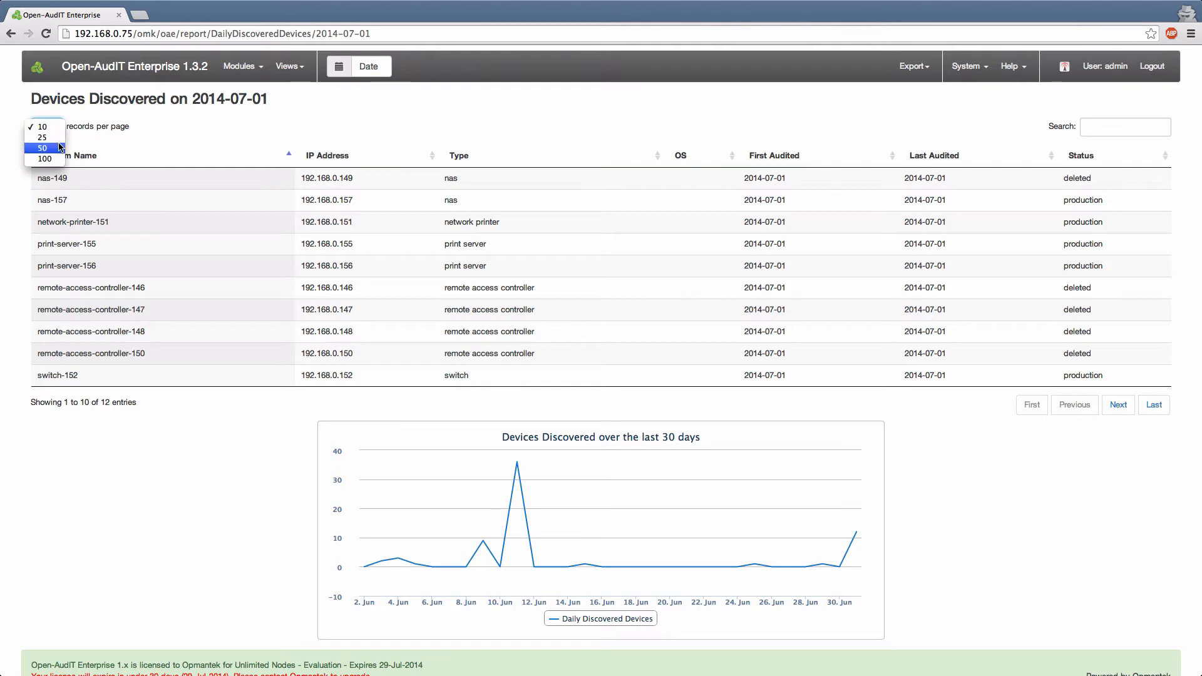
left_click(41, 137)
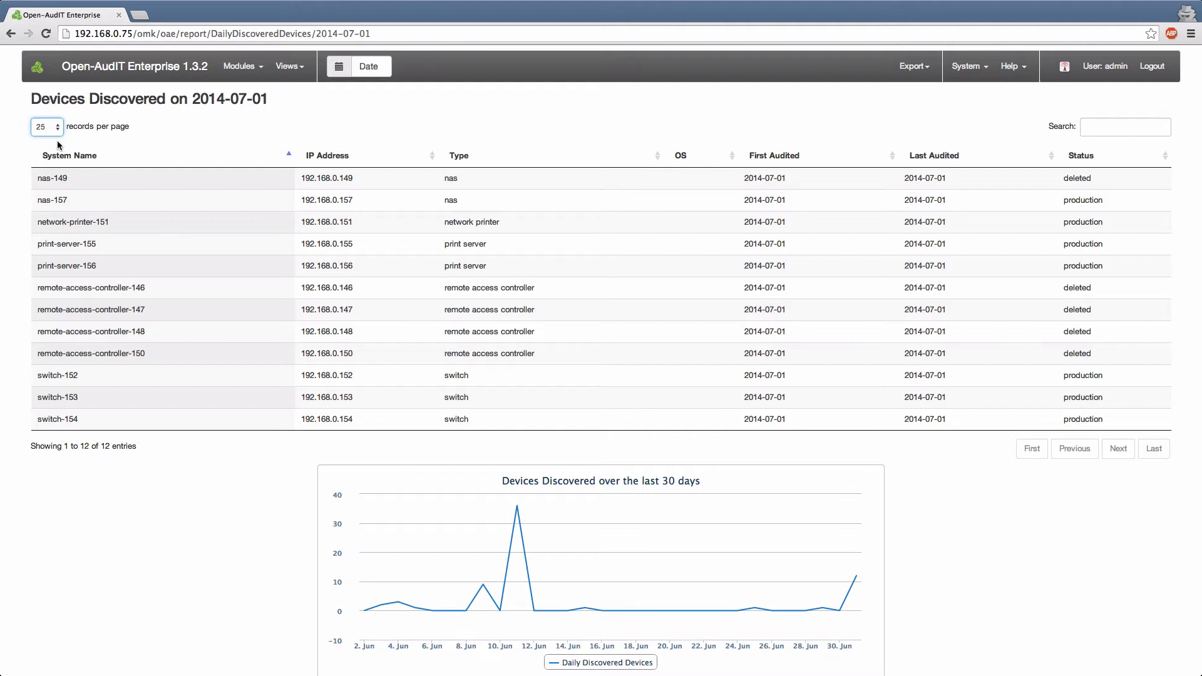
mouse_move(162, 75)
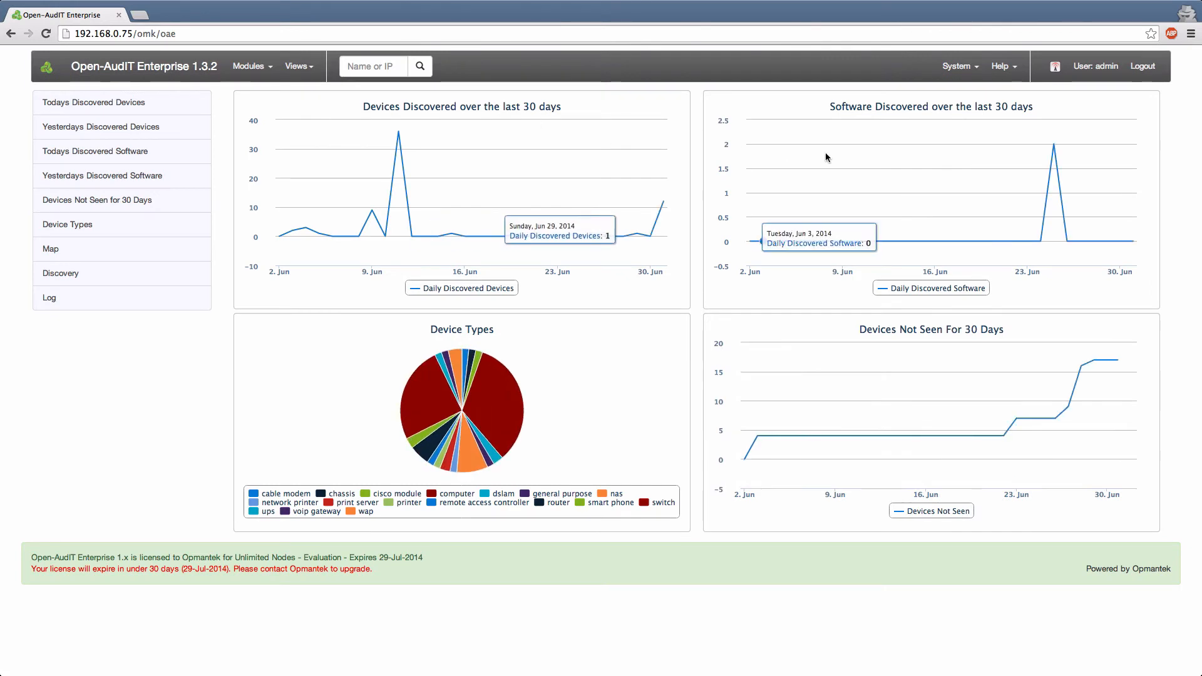
mouse_move(1055, 145)
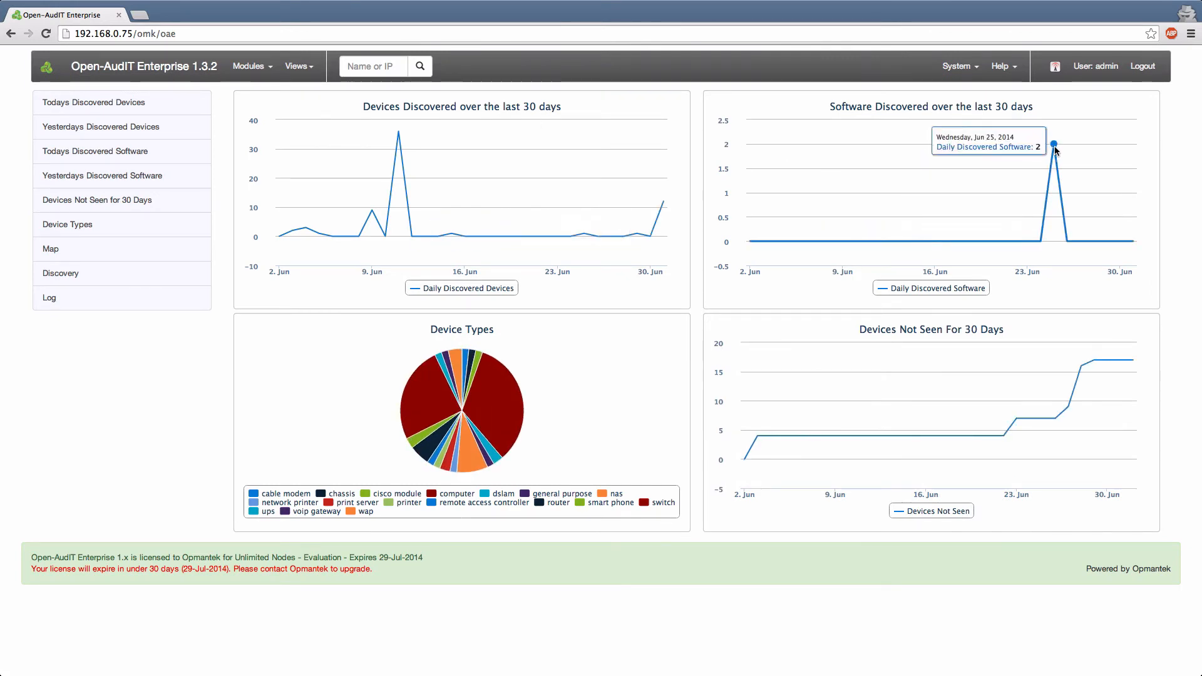
left_click(1052, 145)
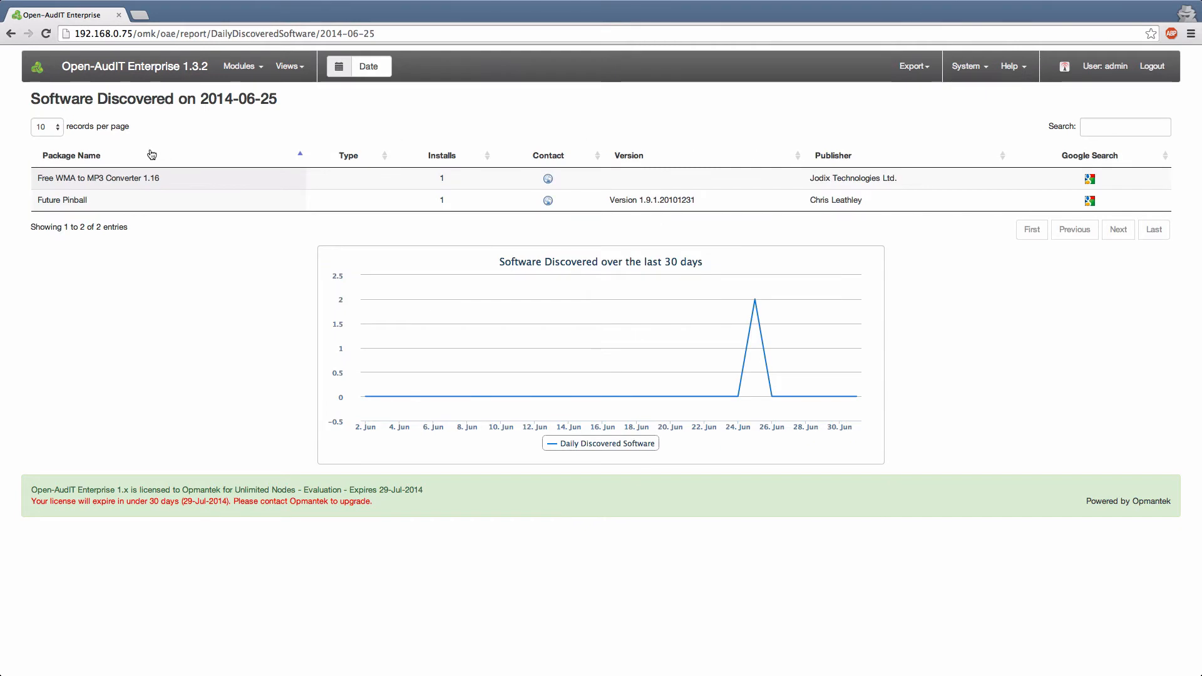
mouse_move(62, 200)
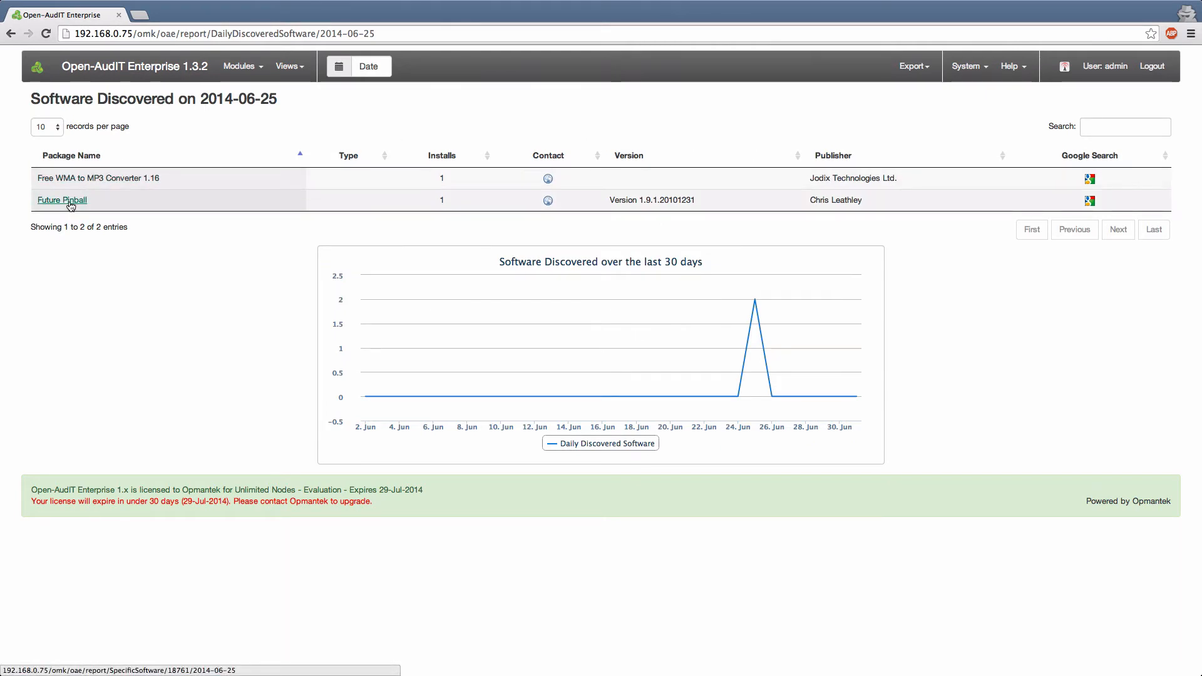
left_click(61, 201)
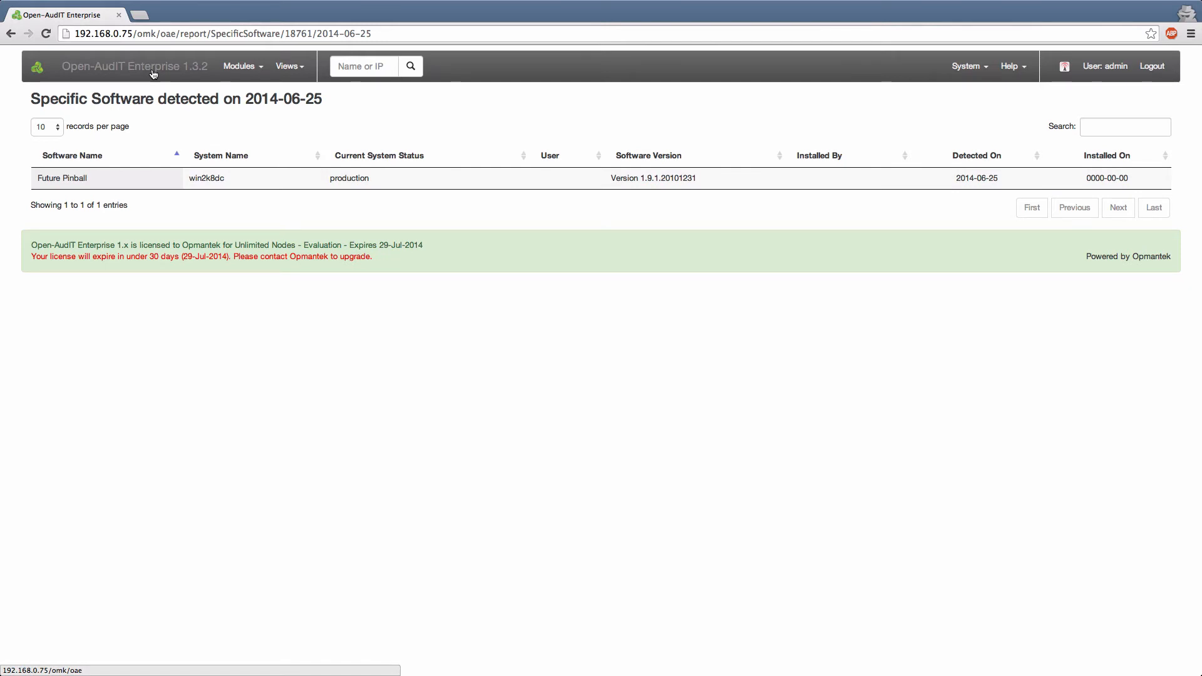
left_click(134, 67)
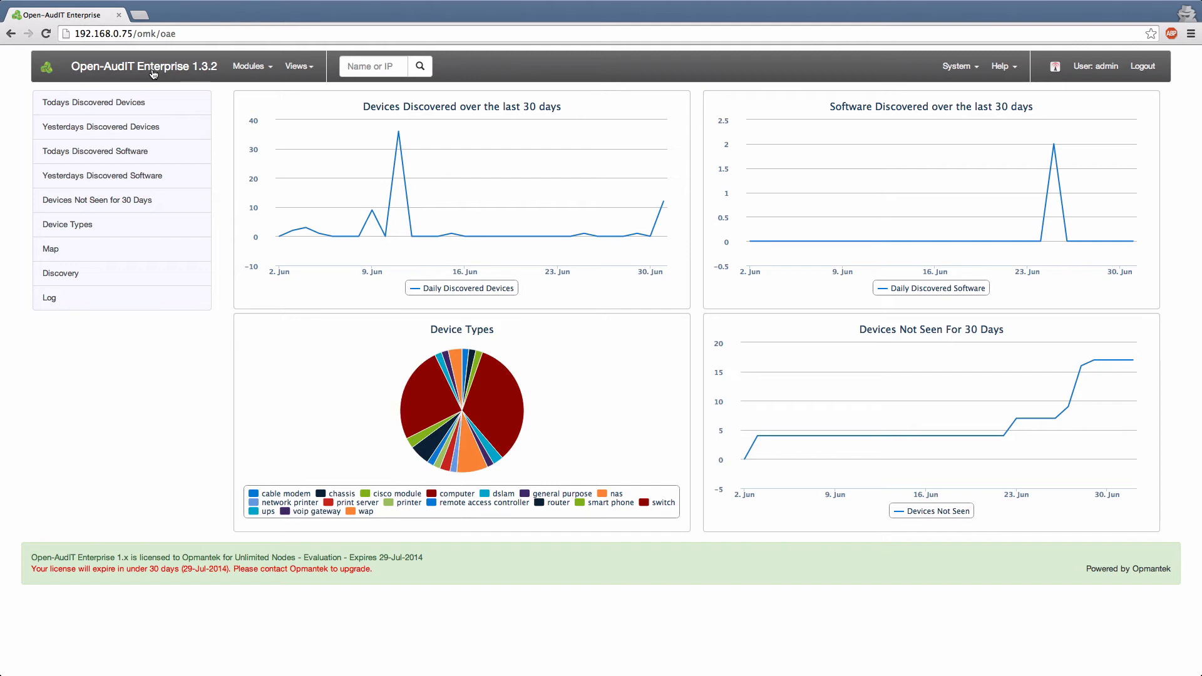
mouse_move(912, 436)
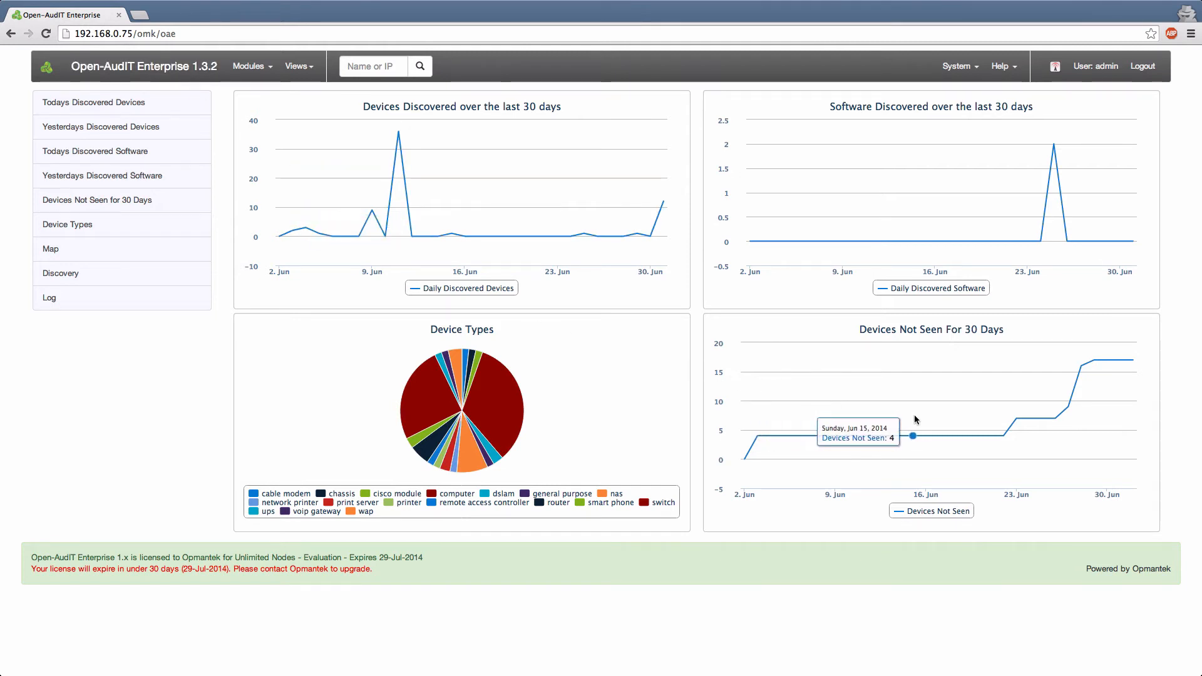
mouse_move(1030, 421)
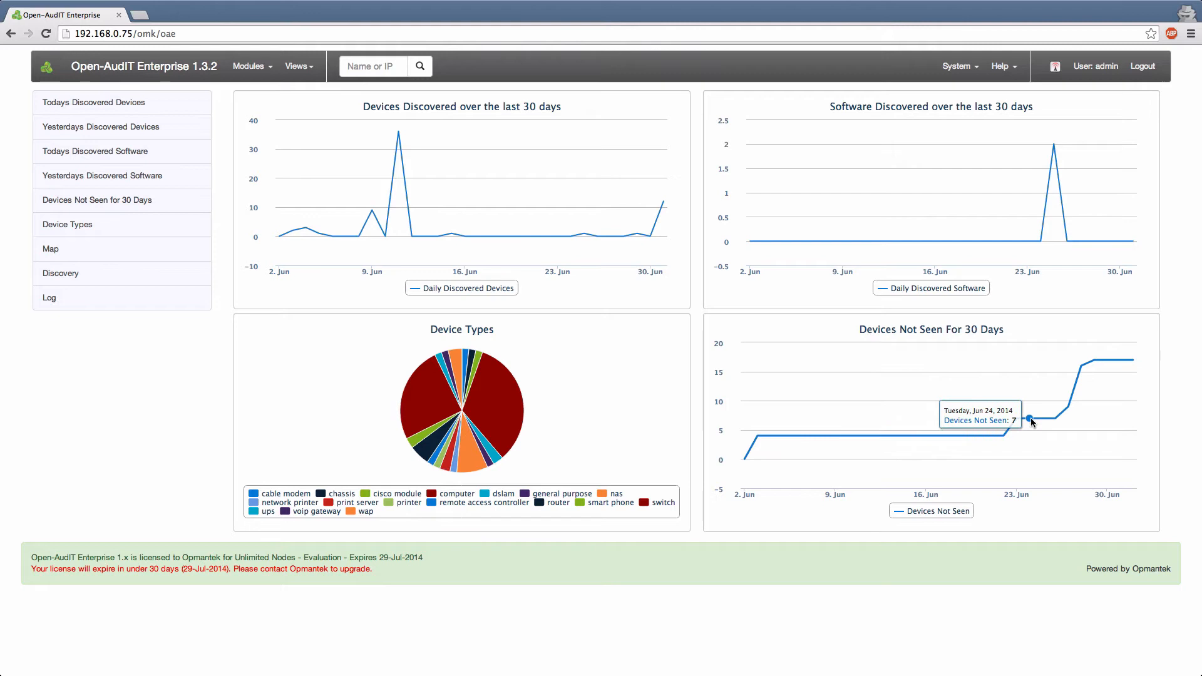
Step: Open the 7-device 'not seen for 30 days' report as at 2014-06-24
left_click(1032, 422)
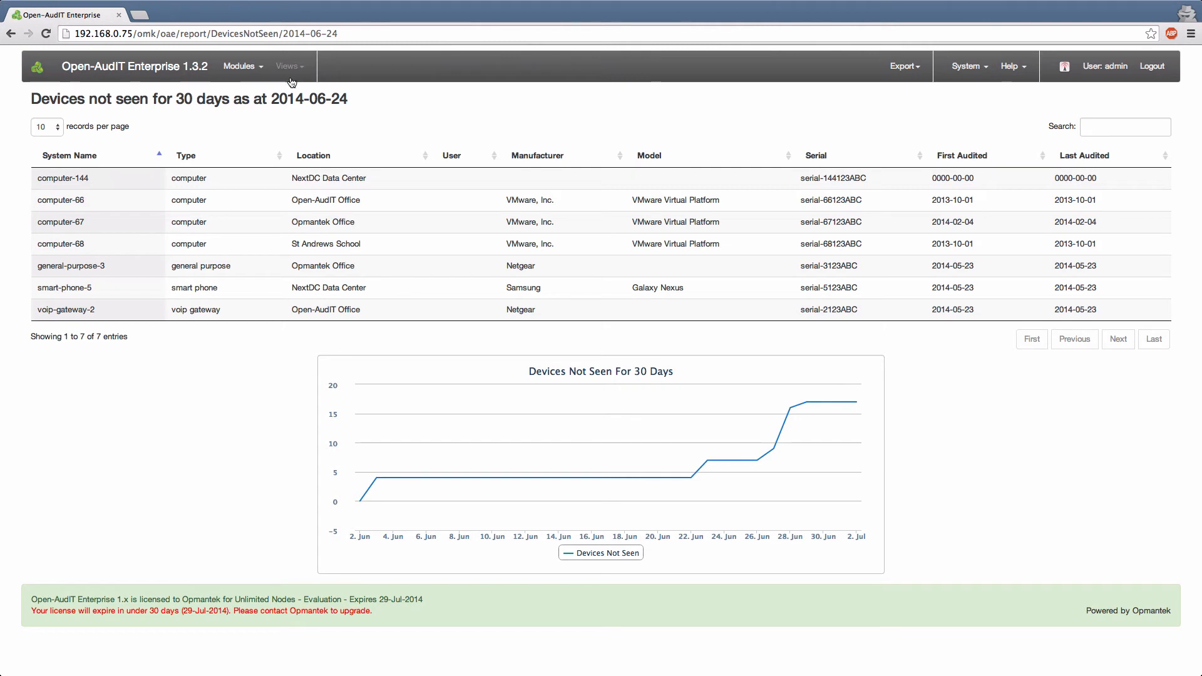
left_click(287, 66)
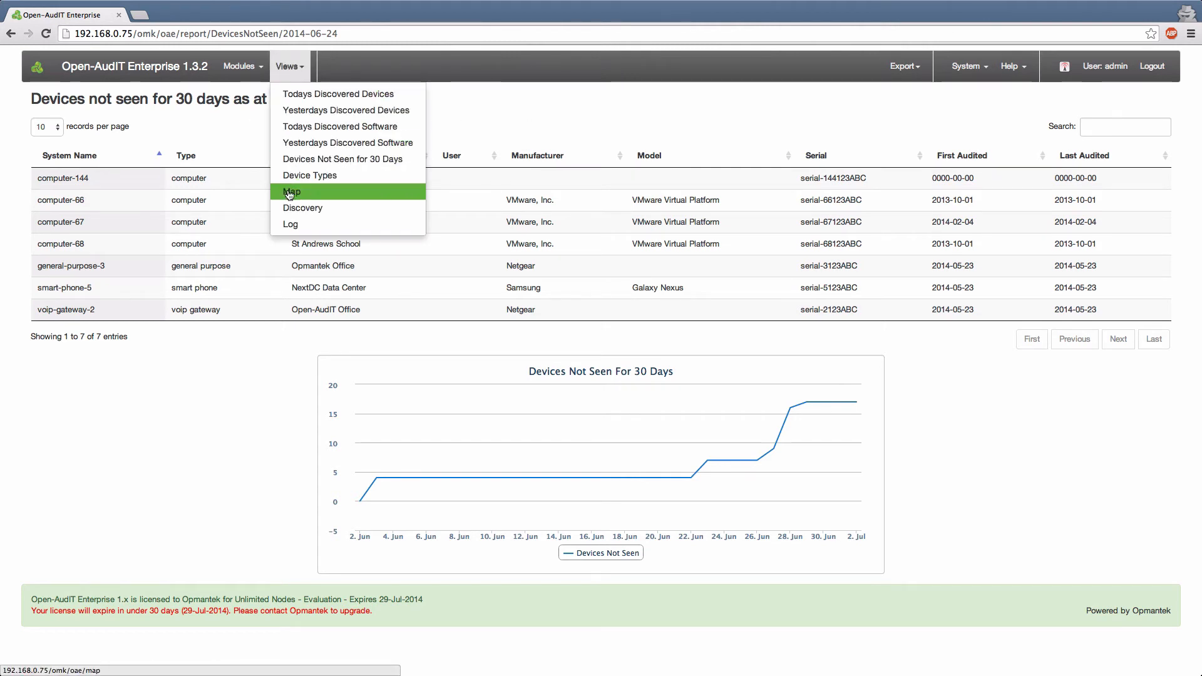
Step: Open the device location map and show the Open-AudIT Office pin's device-type counts
left_click(293, 192)
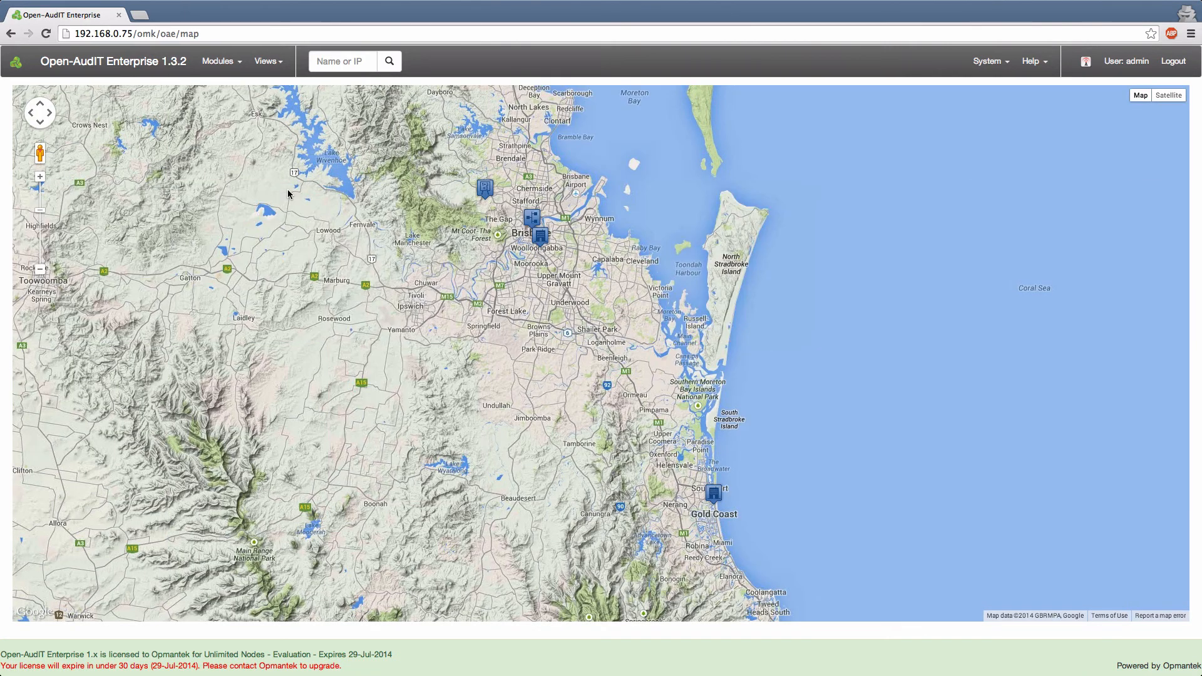
mouse_move(540, 246)
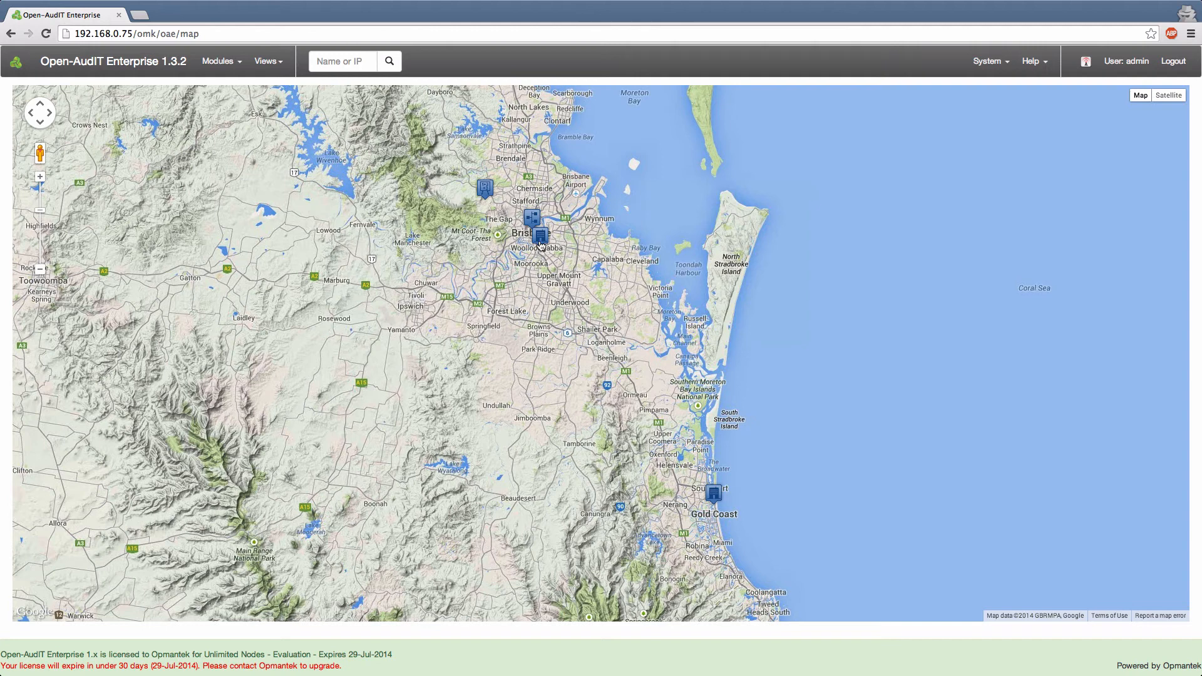
left_click(543, 233)
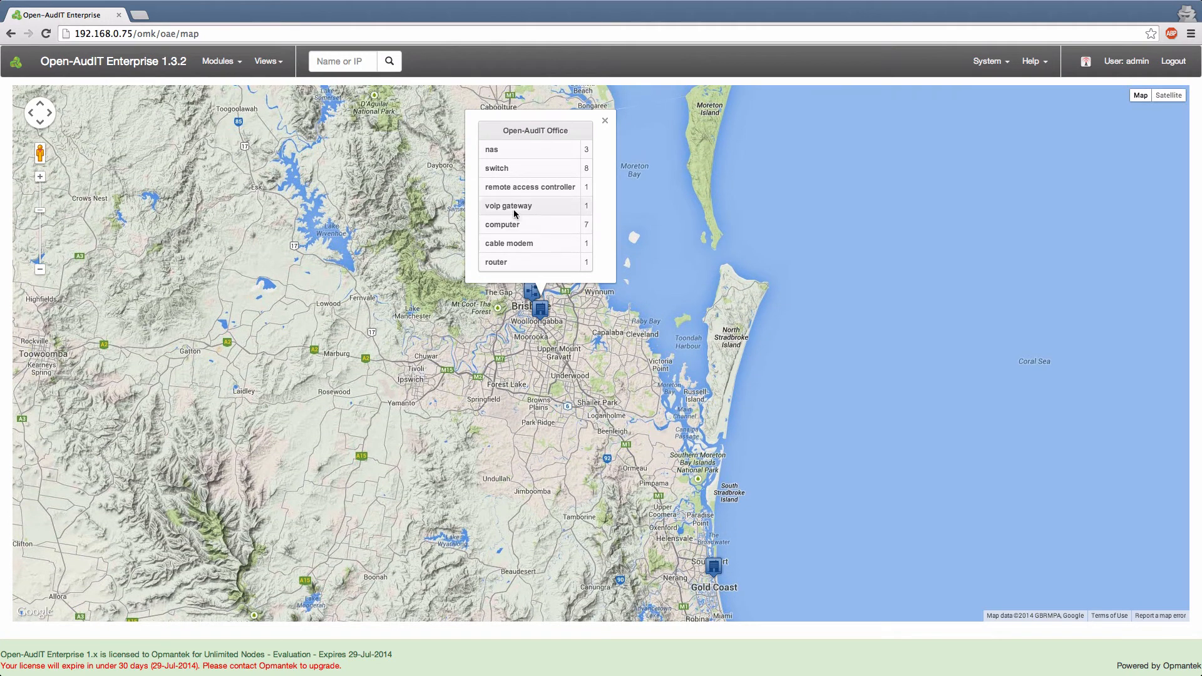
mouse_move(508, 205)
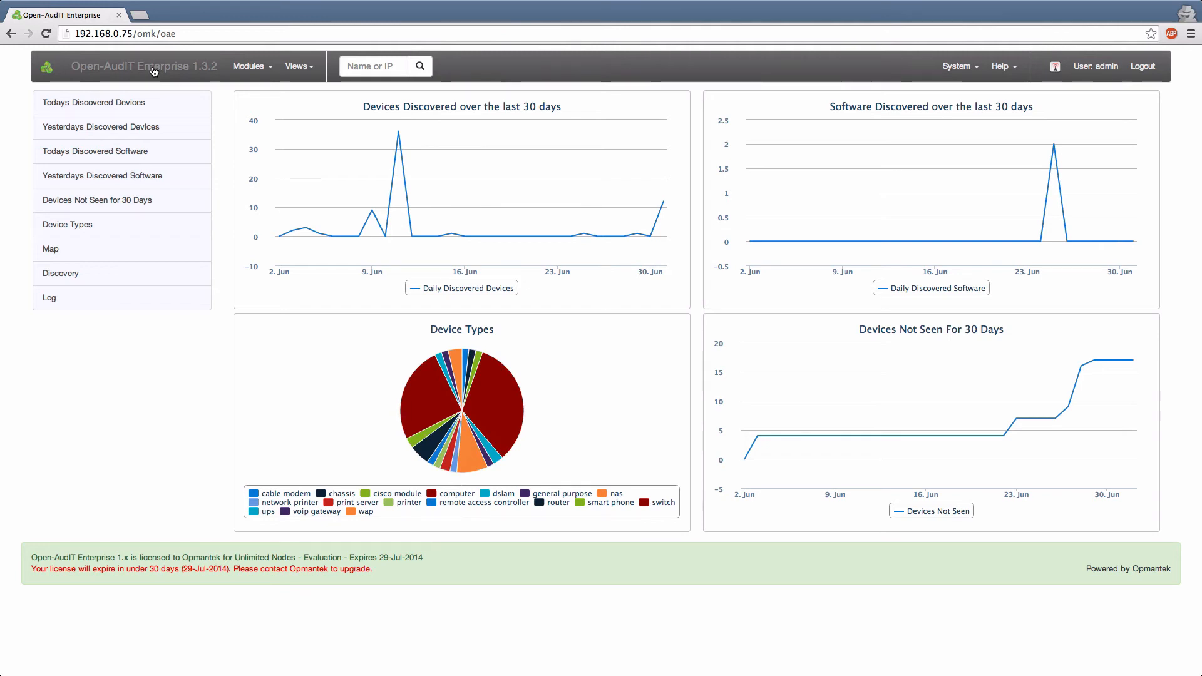
mouse_move(372, 211)
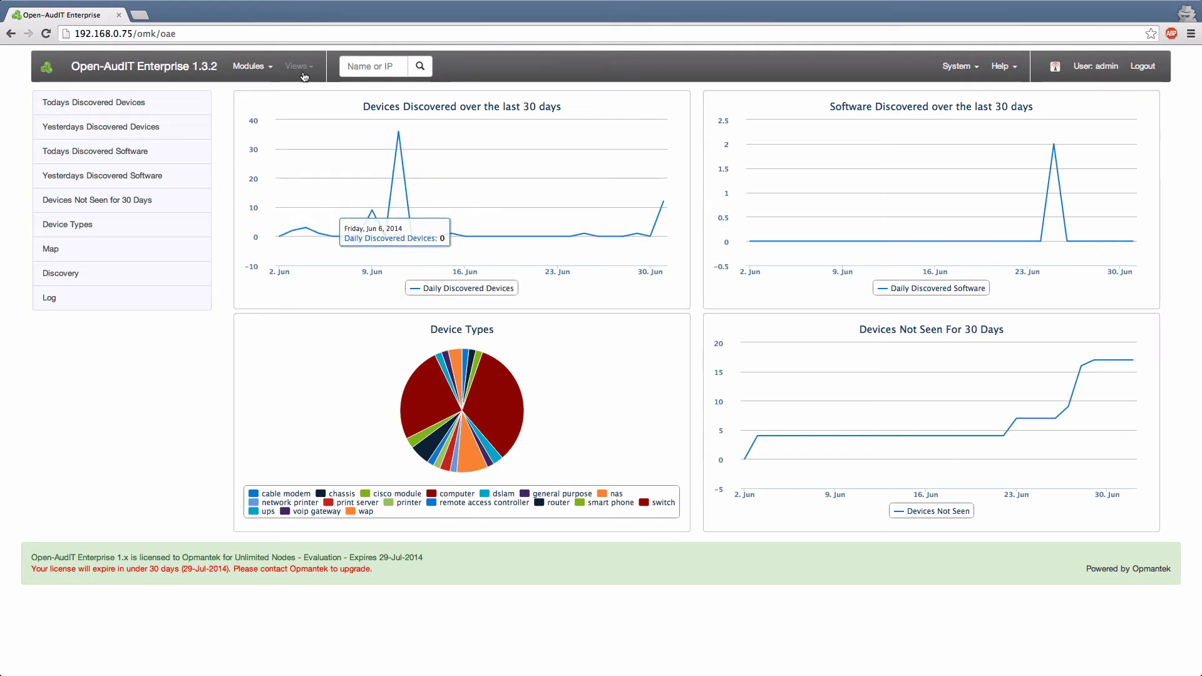
left_click(297, 66)
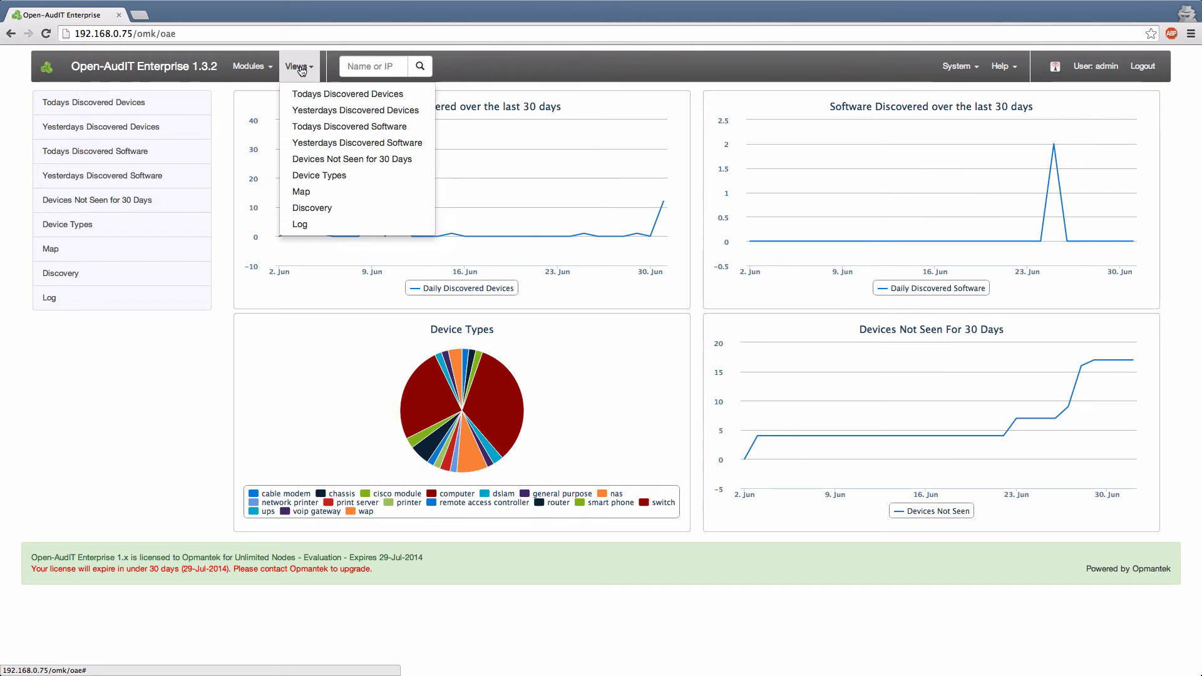
mouse_move(347, 93)
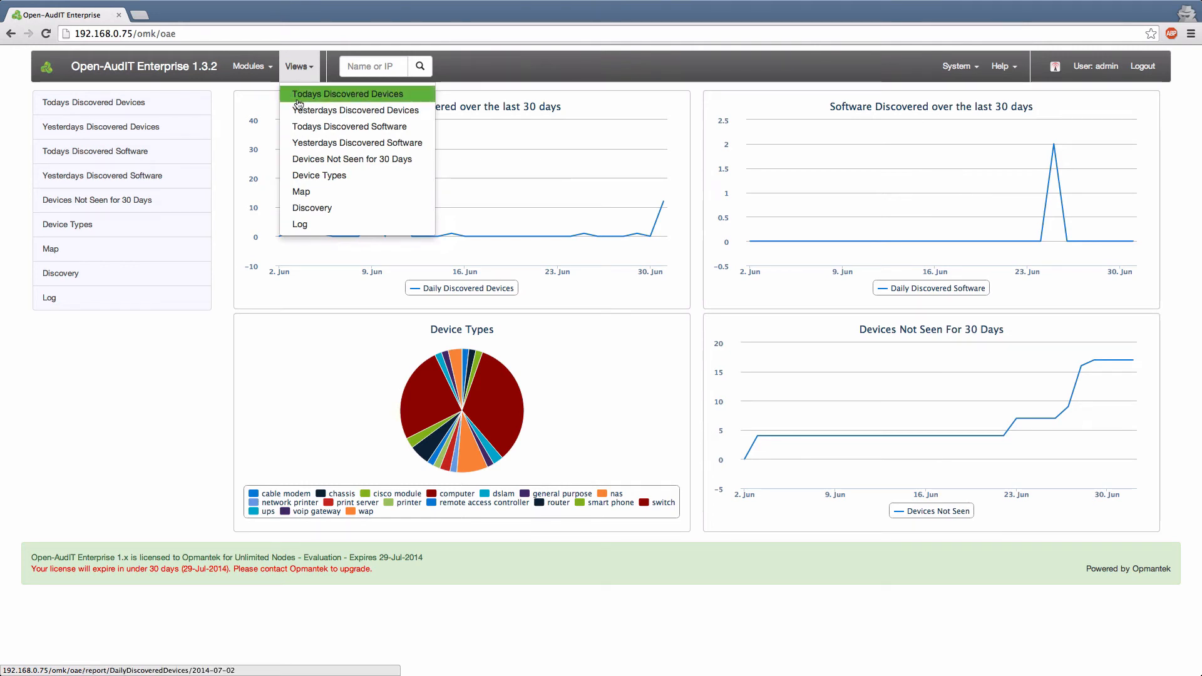
left_click(348, 93)
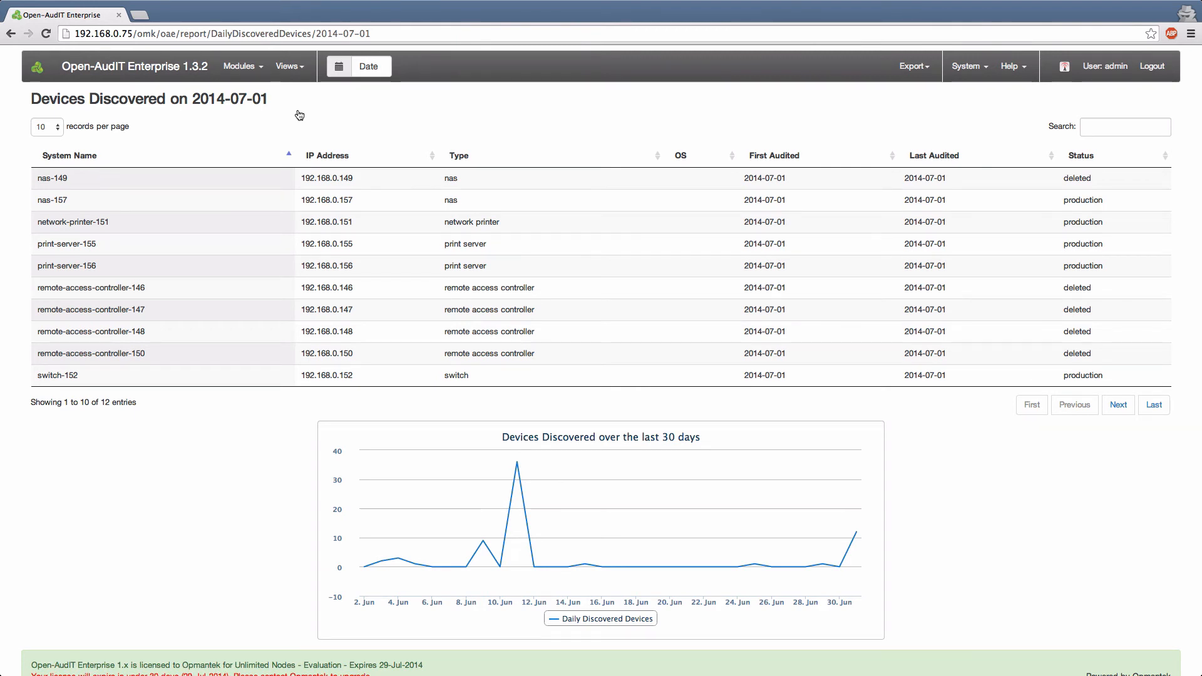
mouse_move(177, 81)
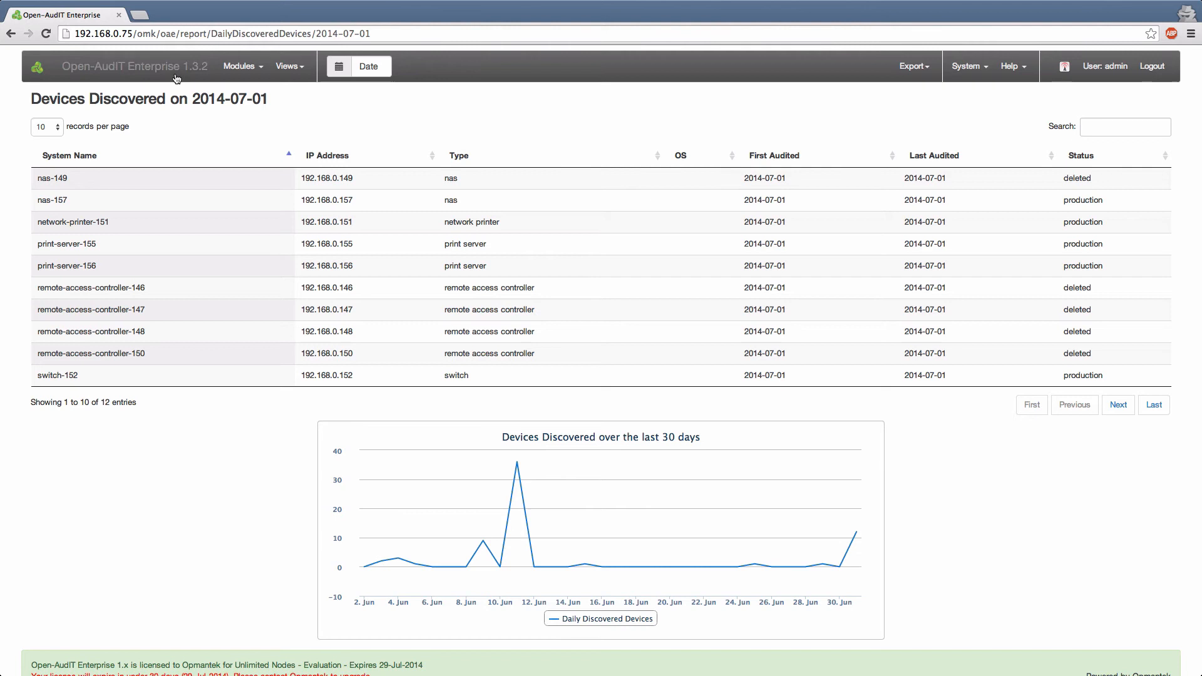
left_click(287, 65)
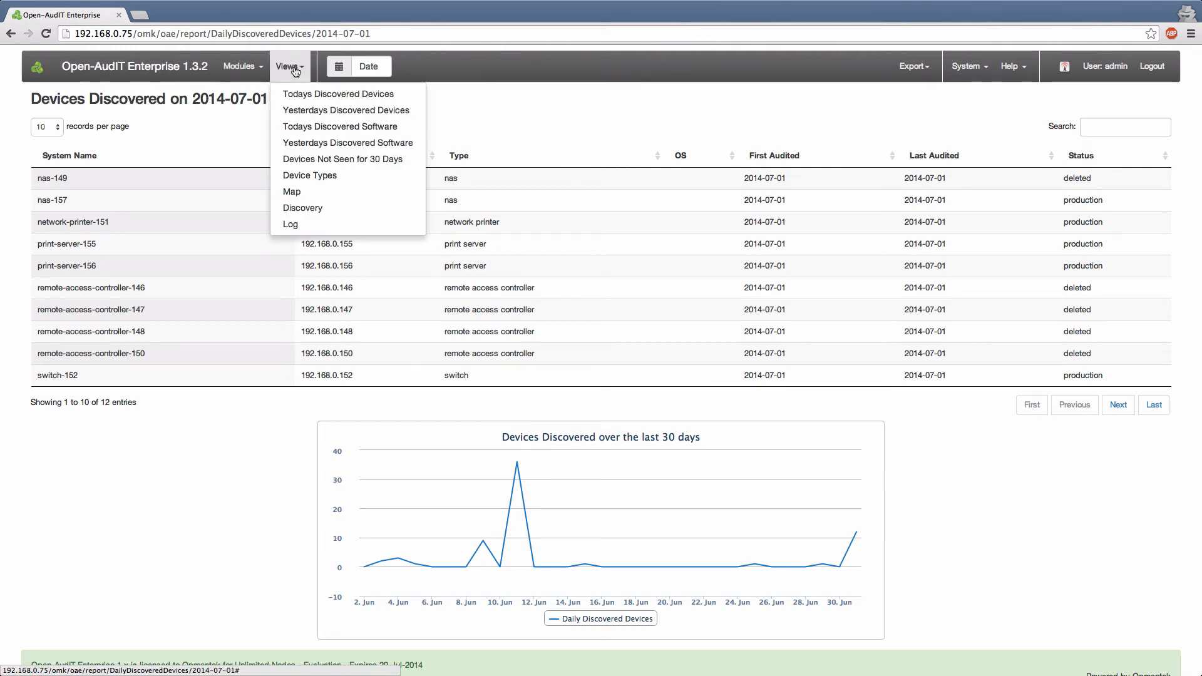
left_click(337, 94)
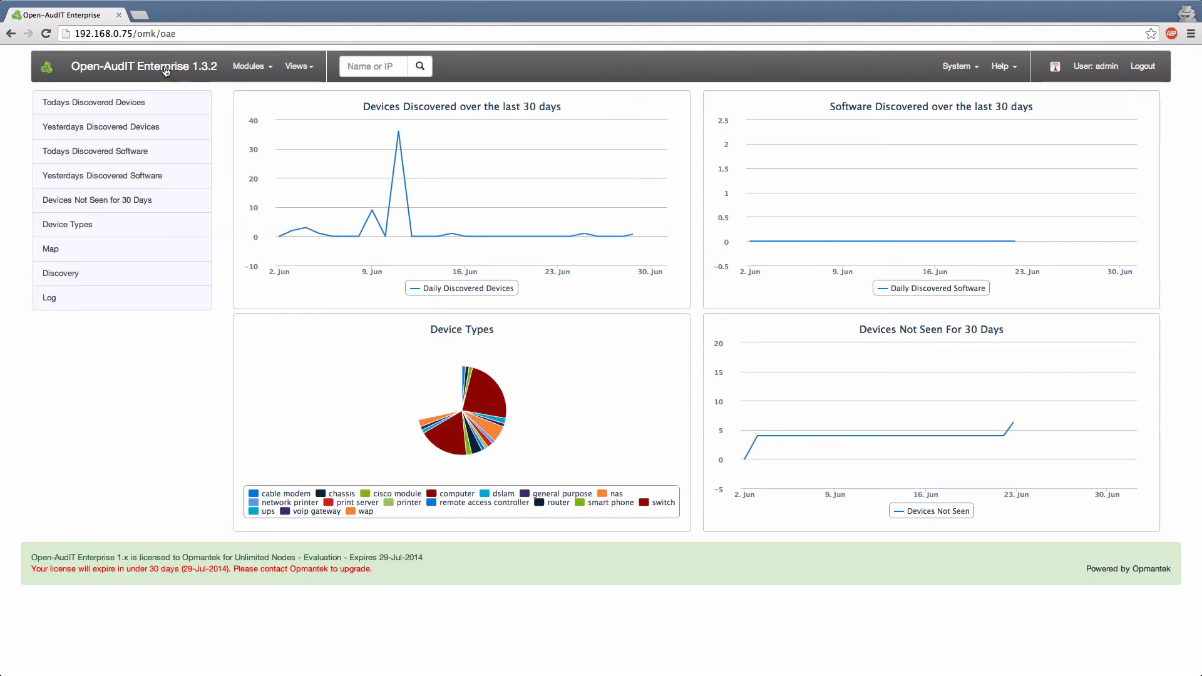
Step: Follow the 2014-06-25 software spike through Future Pinball to win2k8dc's System Summary
left_click(1054, 146)
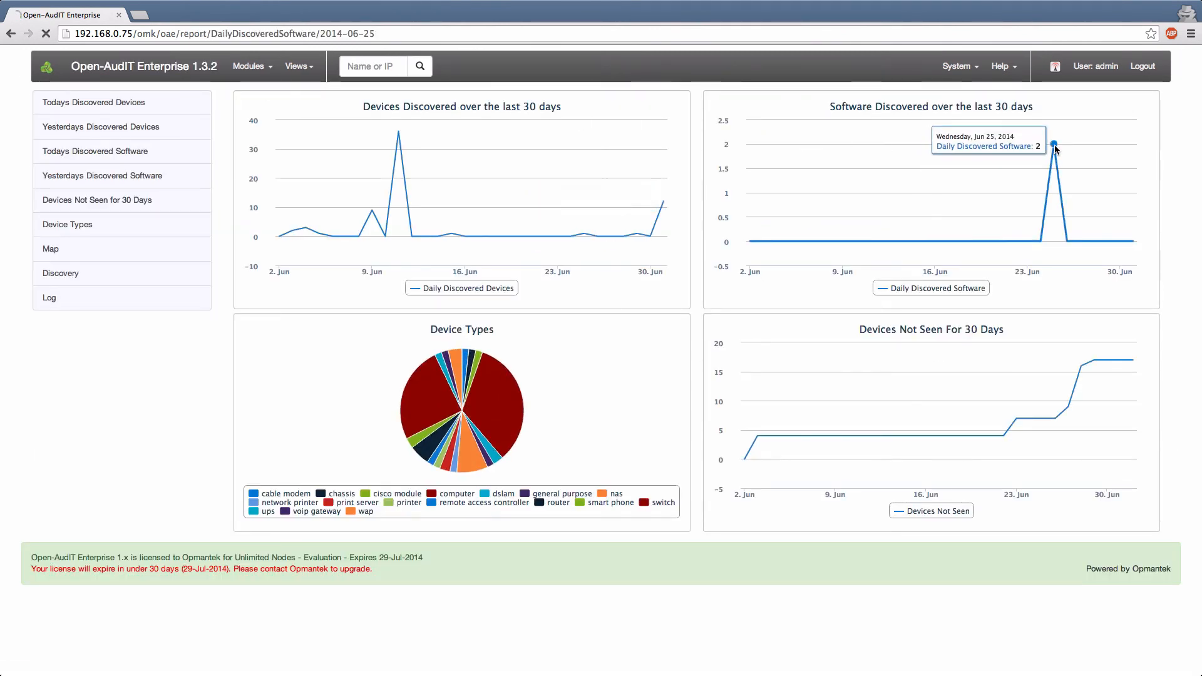
left_click(1054, 147)
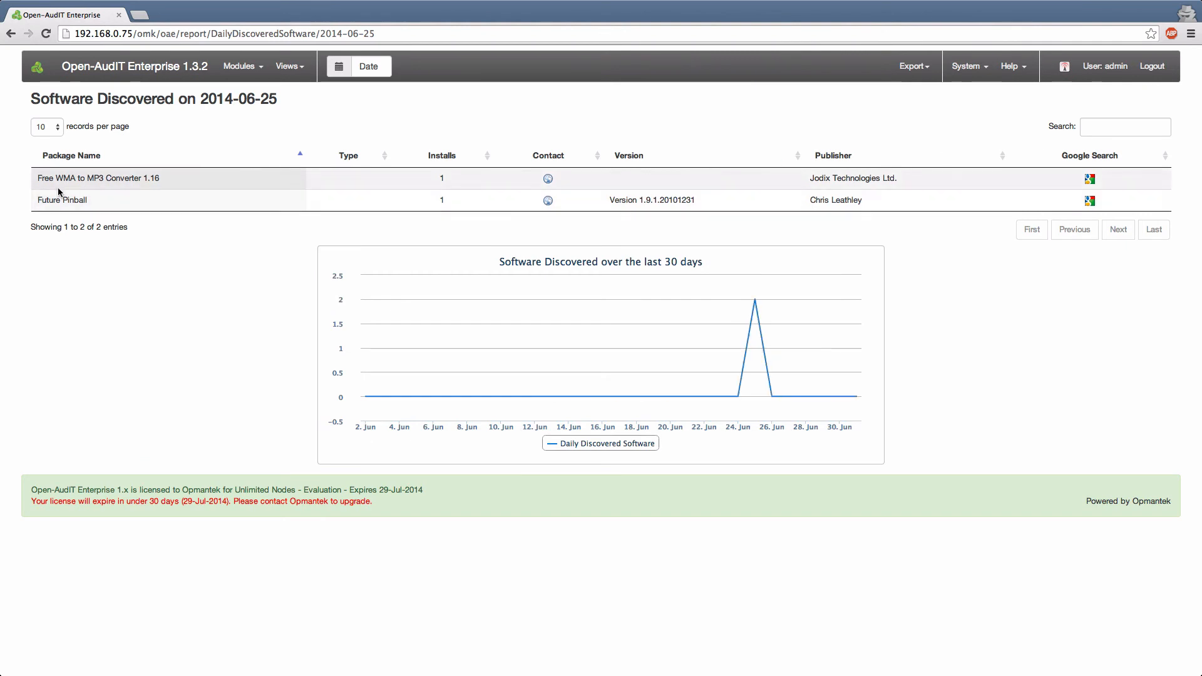
left_click(61, 200)
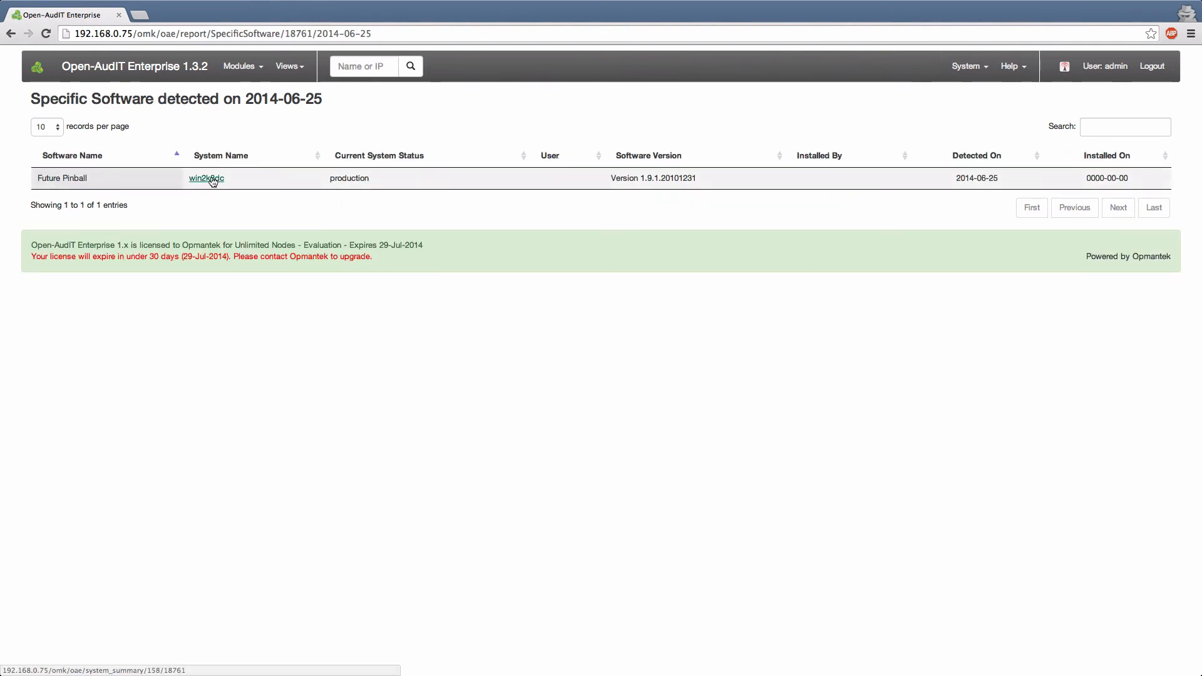
left_click(205, 178)
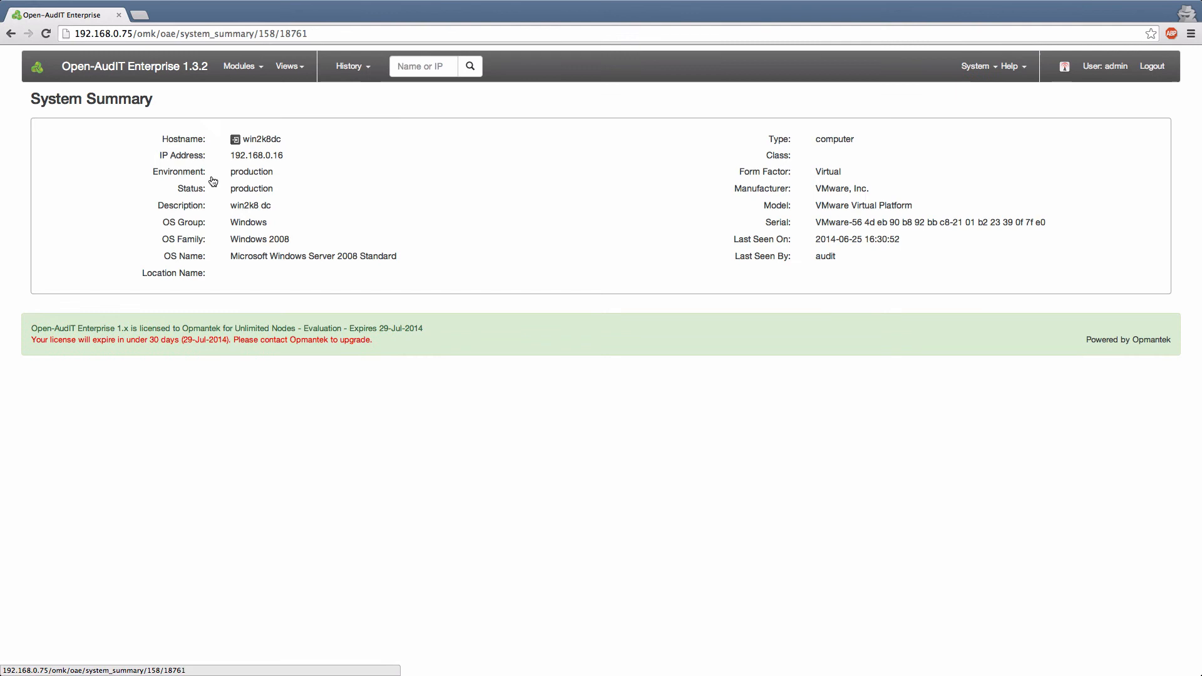
mouse_move(366, 102)
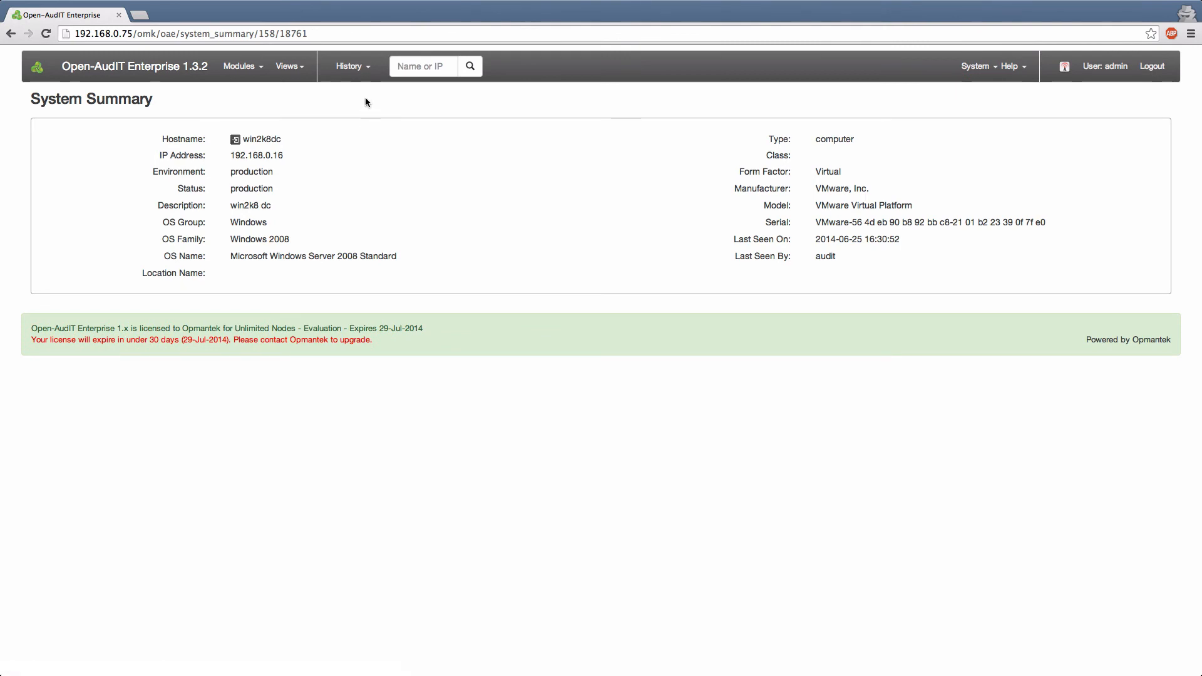
left_click(350, 66)
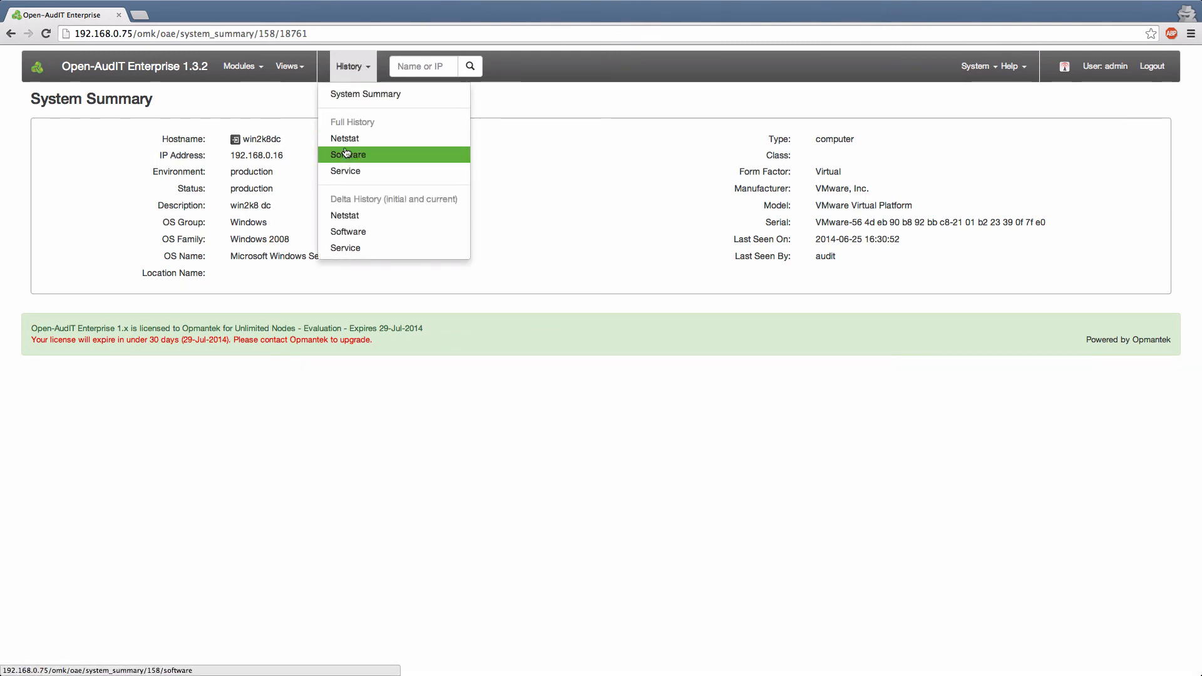
Step: View win2k8dc's full software first/last seen history, then log out
left_click(348, 154)
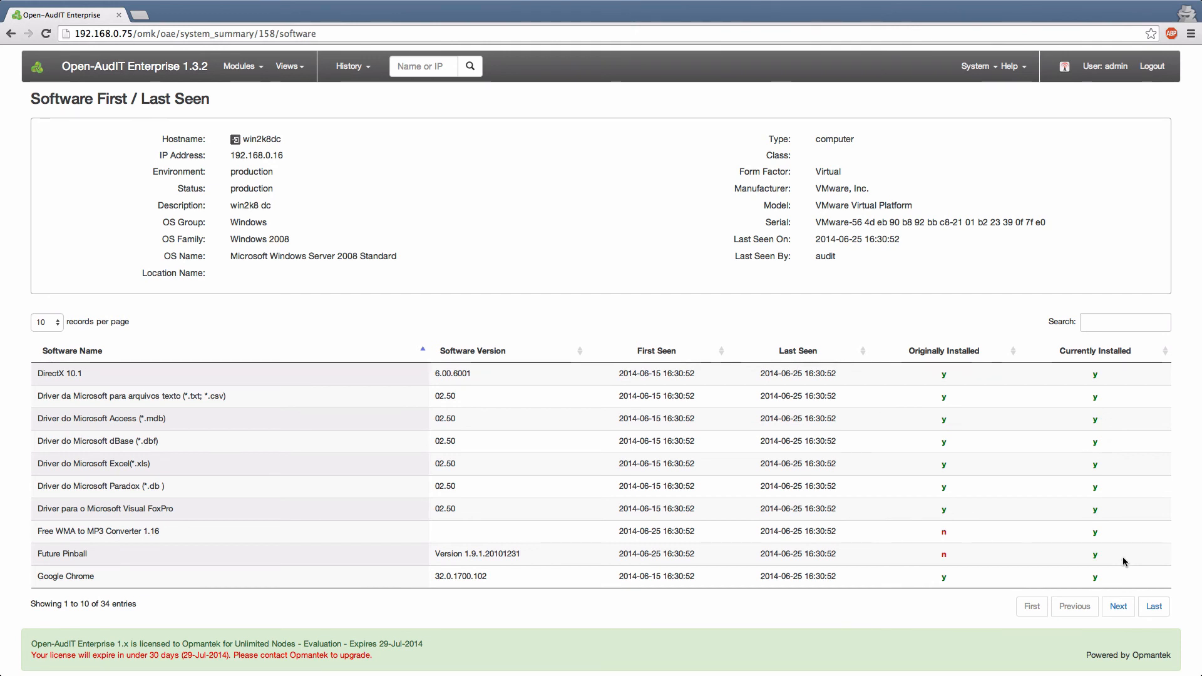
mouse_move(1120, 286)
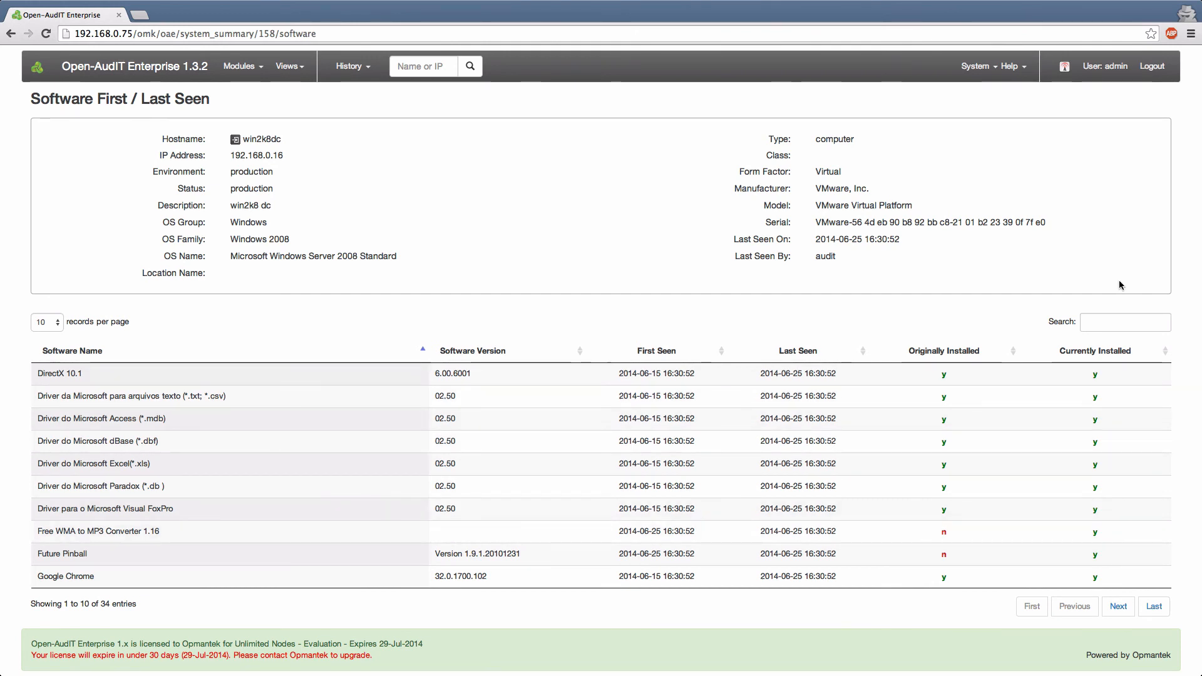
mouse_move(1152, 65)
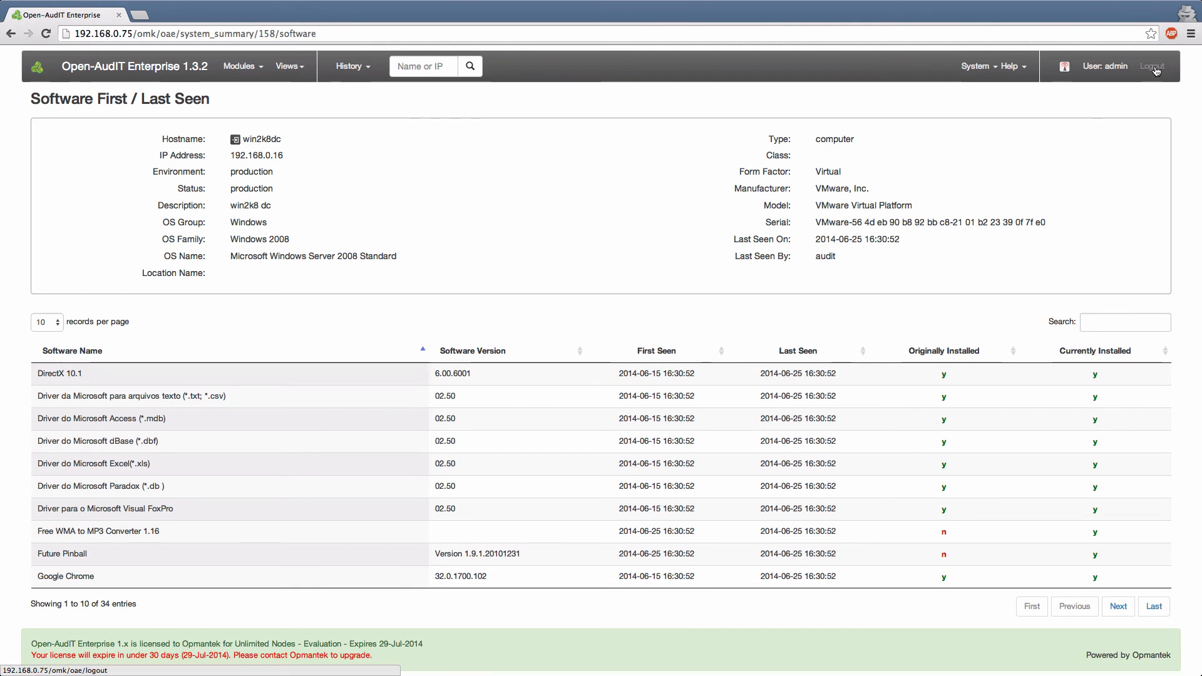
left_click(1172, 66)
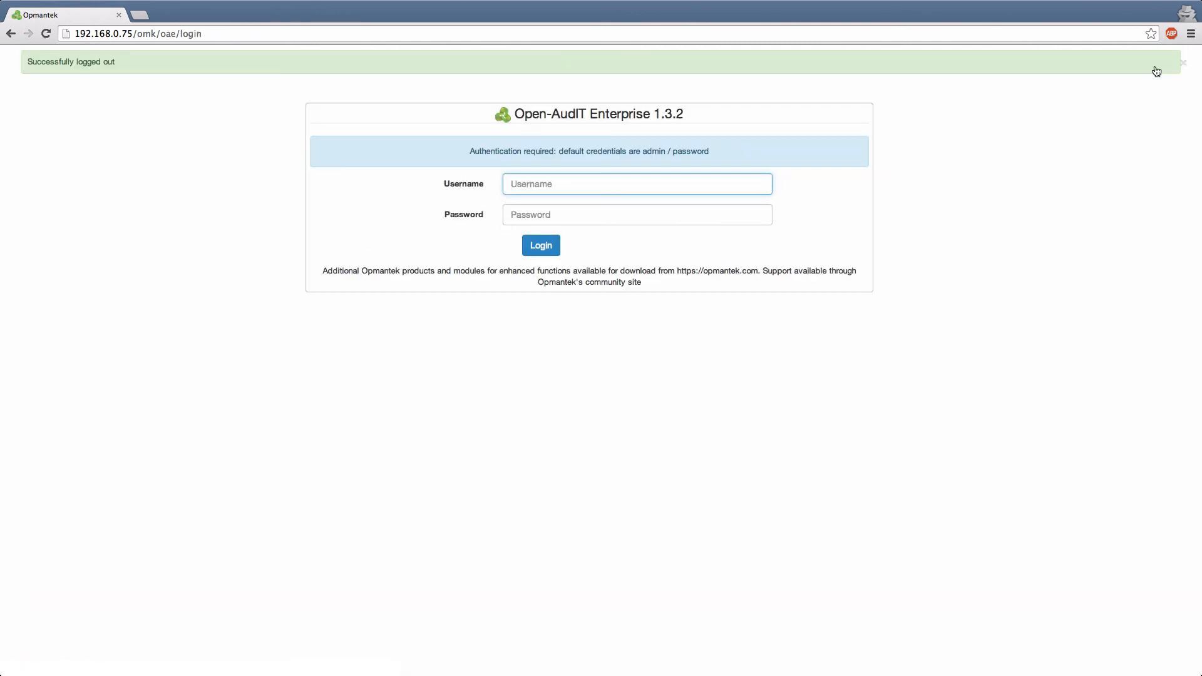